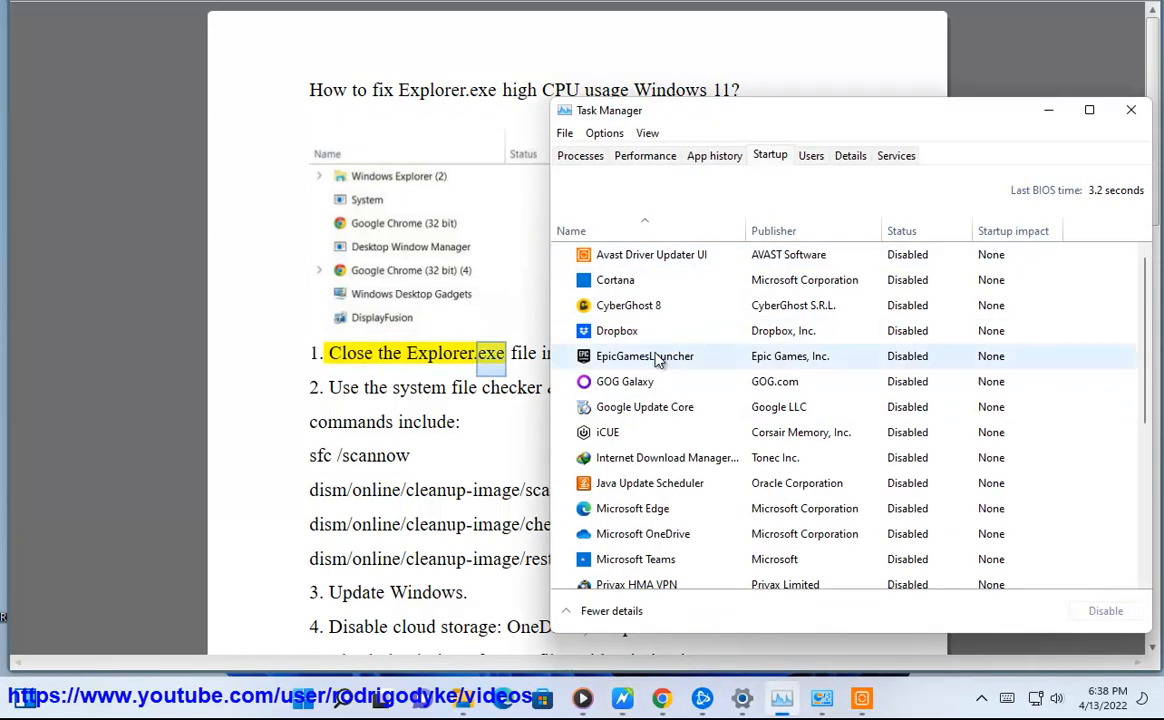
Step: Scroll the mostly disabled startup apps, then find Windows Explorer among running processes
{"action": "scroll", "scroll_direction": "down", "scroll_amount": 3}
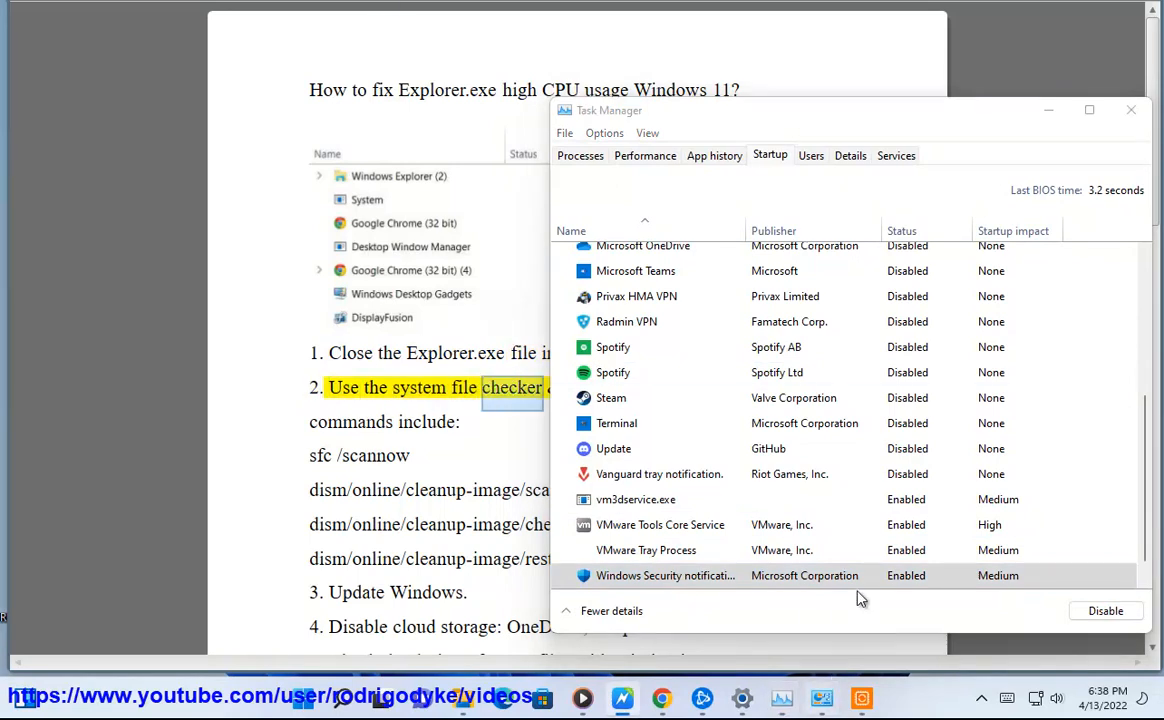
{"action": "scroll", "scroll_direction": "down", "scroll_amount": 3}
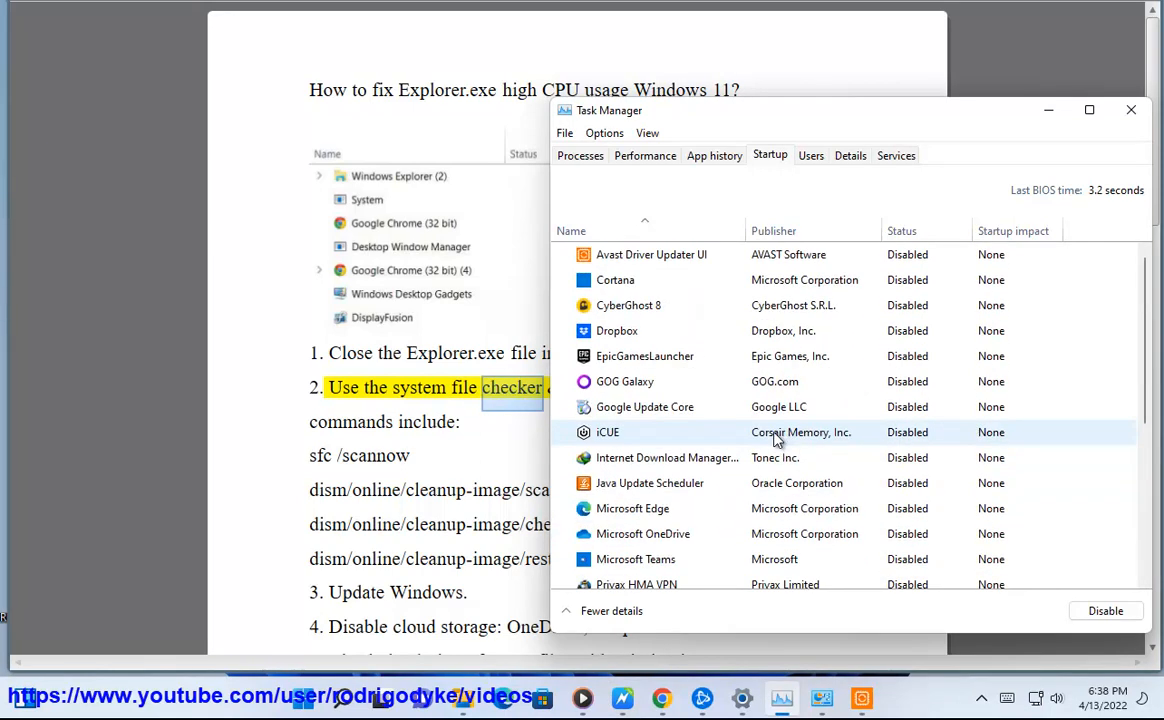
{"action": "scroll", "scroll_direction": "down", "scroll_amount": 3}
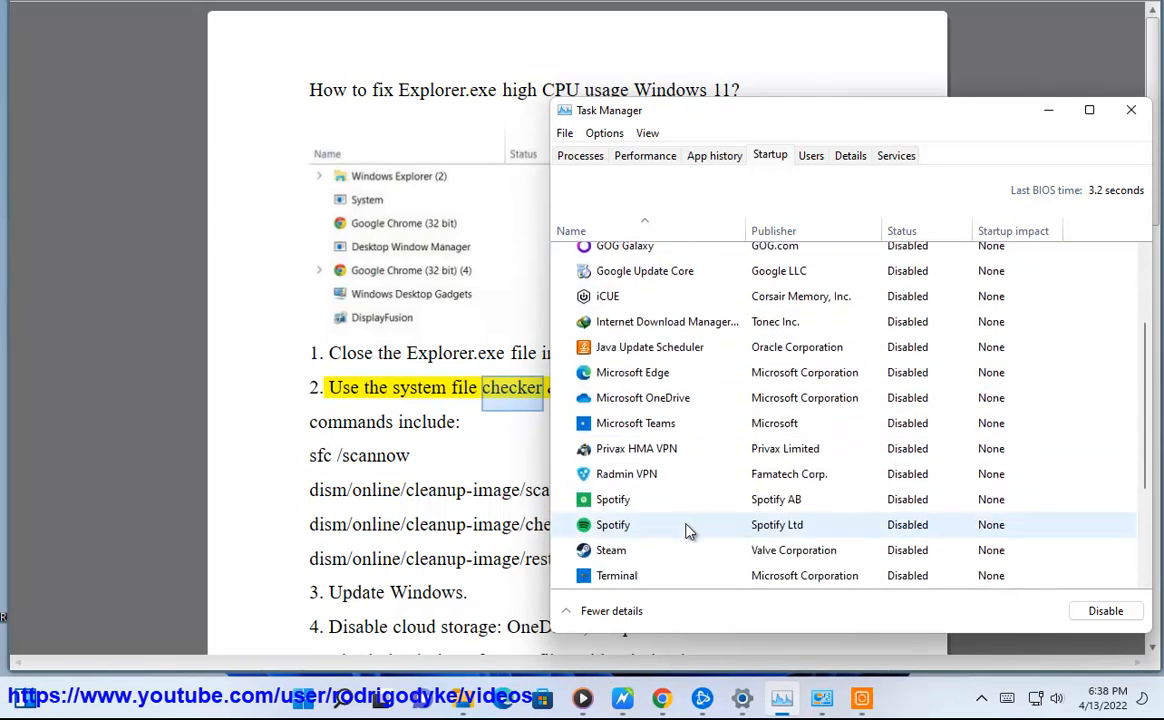
{"action": "scroll", "scroll_direction": "down", "scroll_amount": 3}
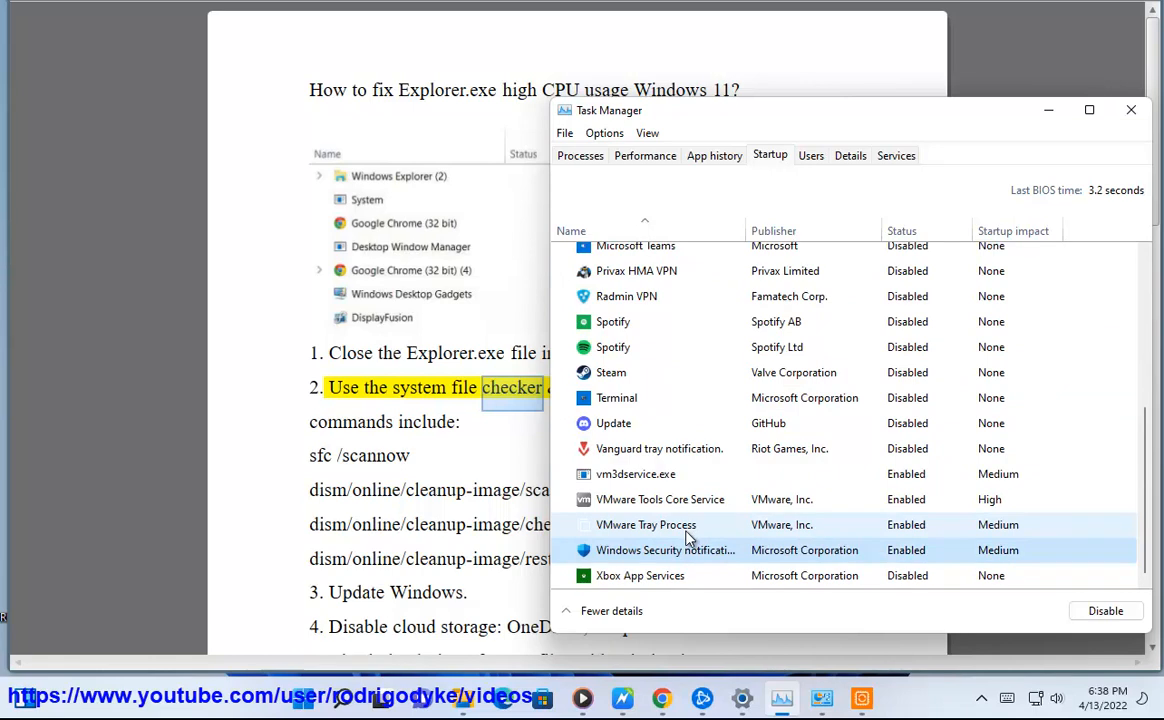
{"action": "left_click", "coordinate": [580, 155]}
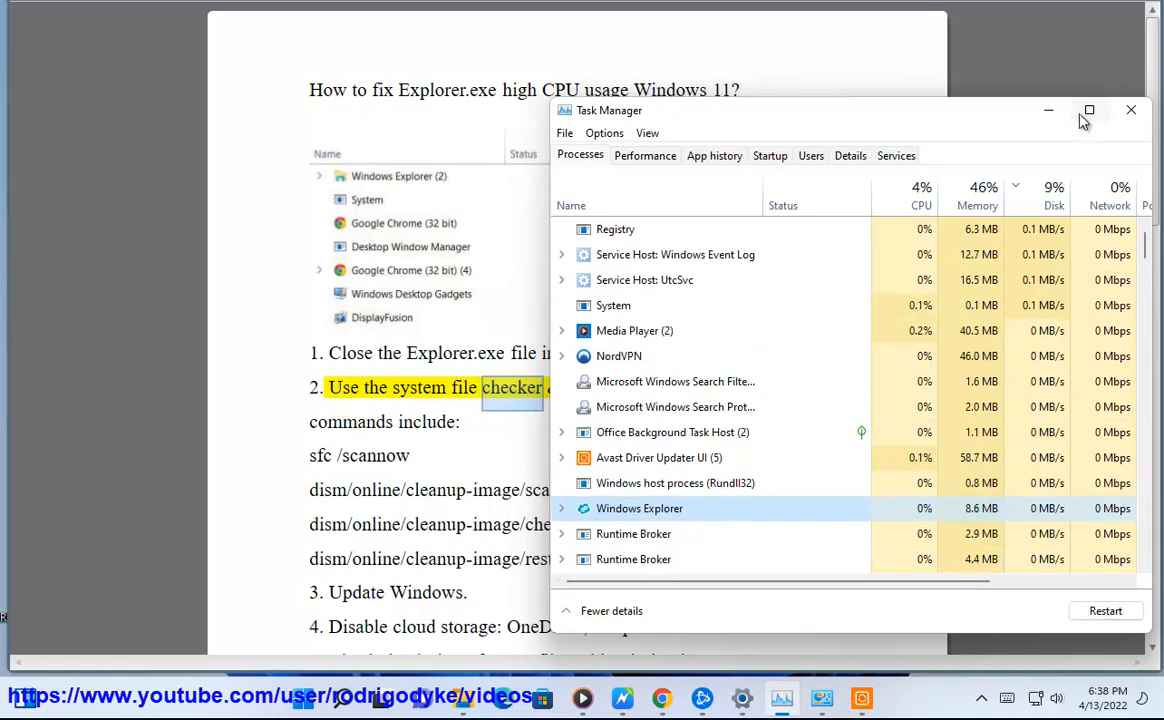
{"action": "left_click", "coordinate": [1130, 110]}
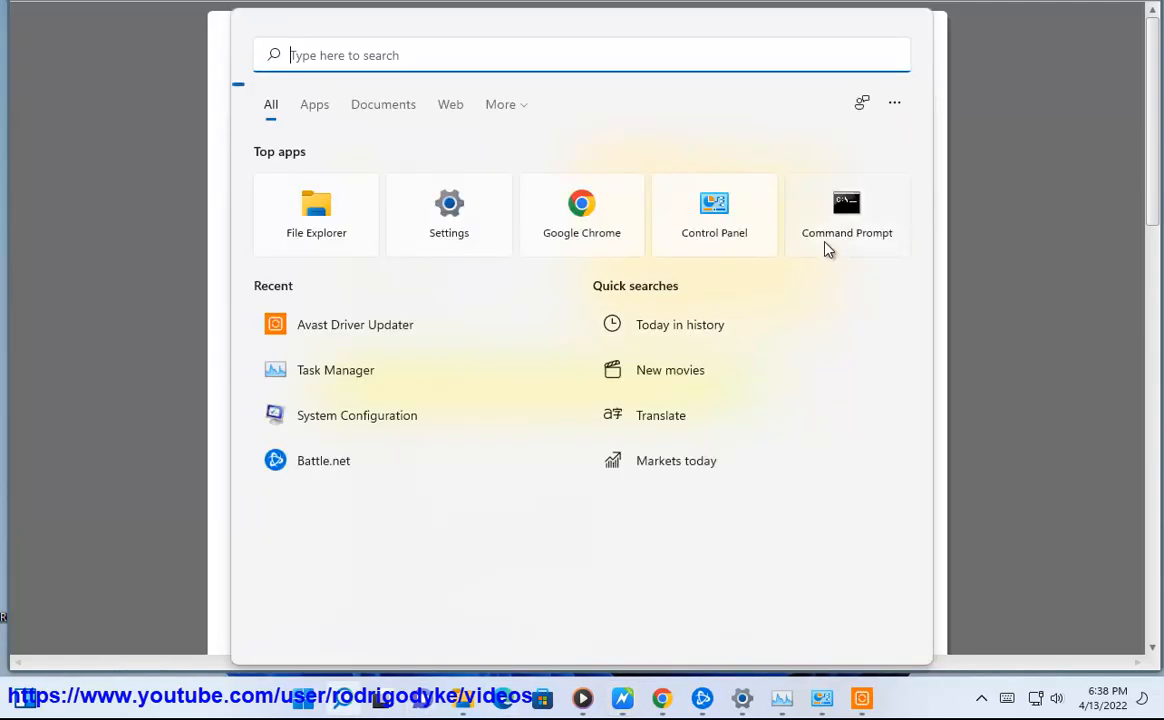
Step: Launch Command Prompt as administrator and enter sfc /scannow
{"action": "left_click", "coordinate": [847, 204]}
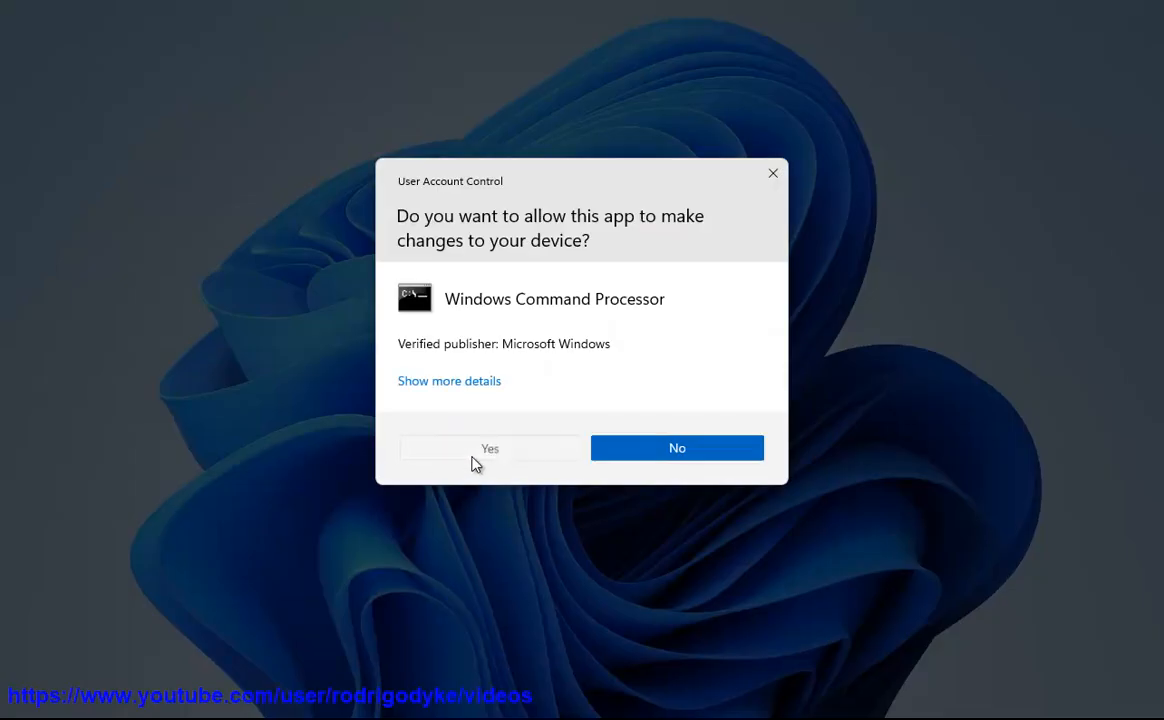
{"action": "left_click", "coordinate": [489, 448]}
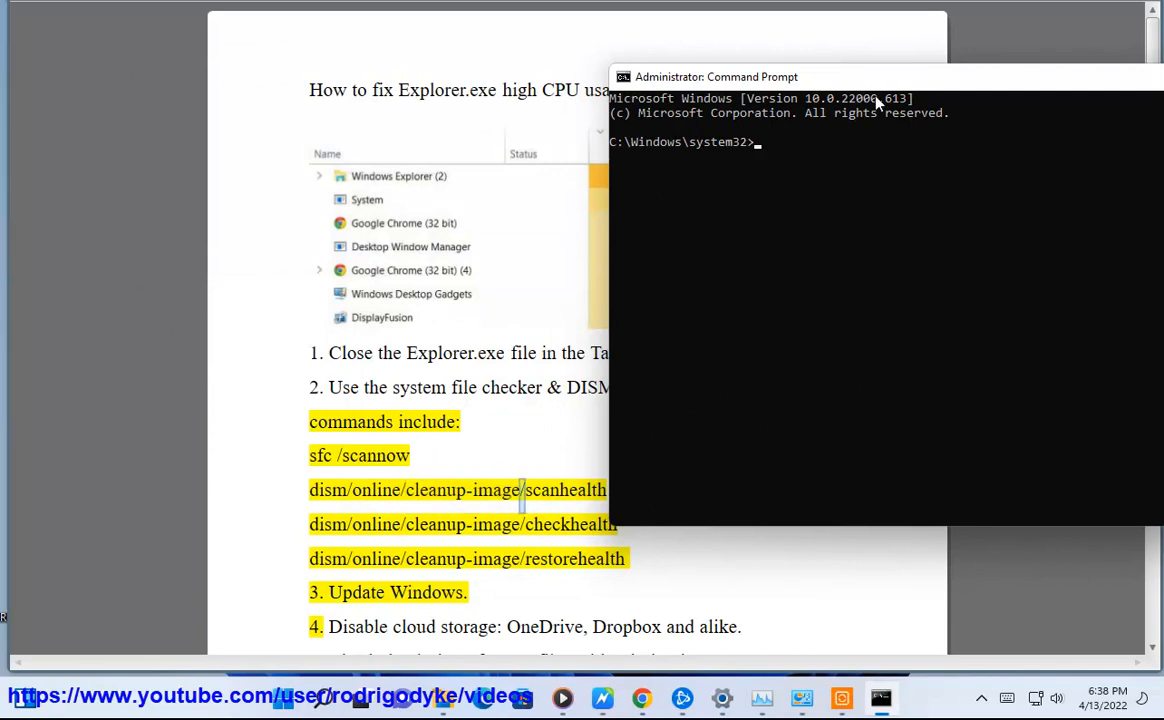
{"action": "type", "text": "sfc scann"}
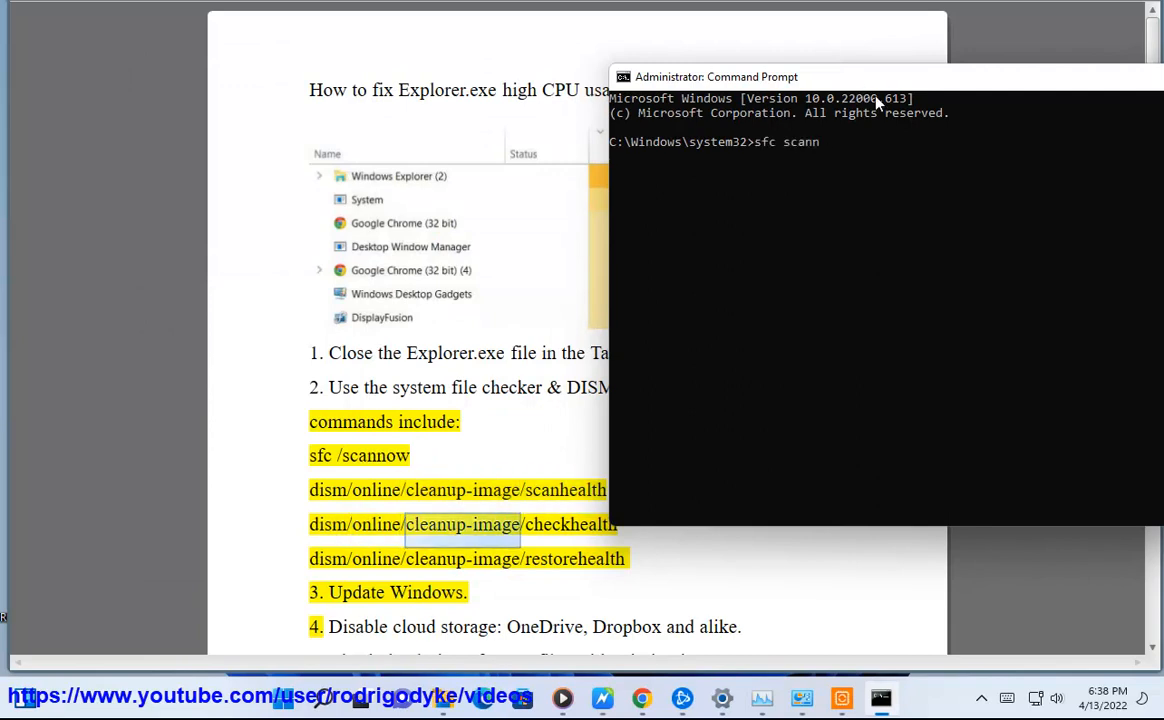
{"action": "type", "text": "ow"}
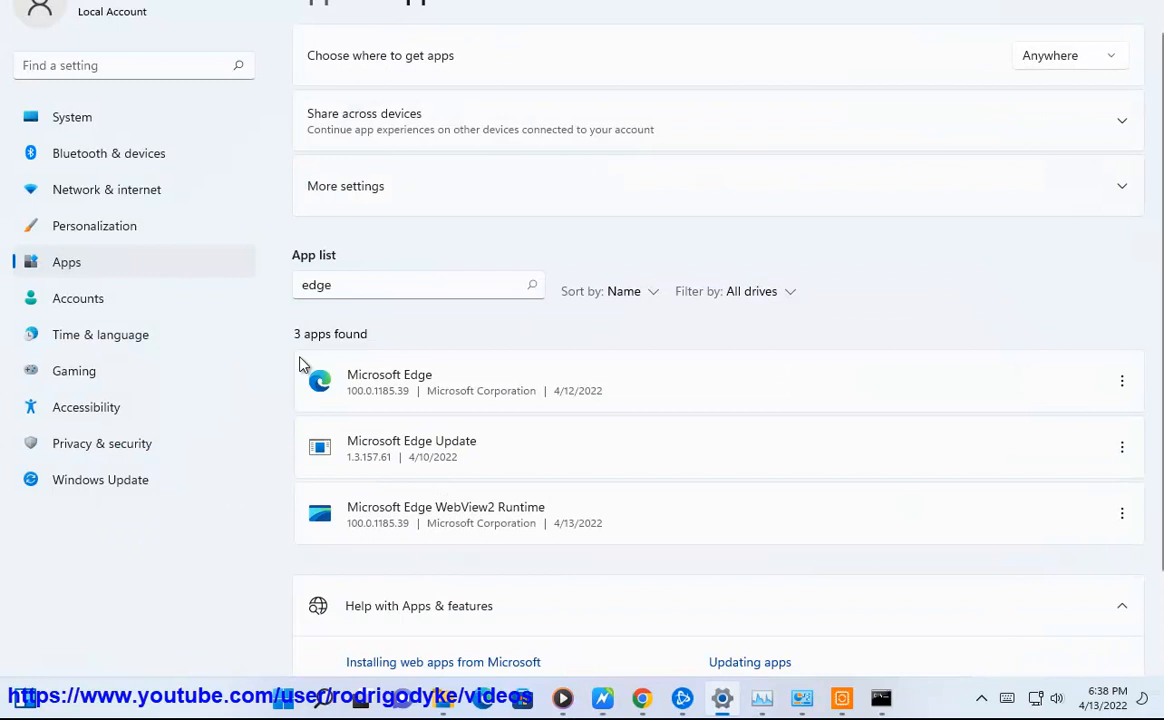
Step: Run Check for updates from the Windows Update settings page
{"action": "left_click", "coordinate": [99, 480]}
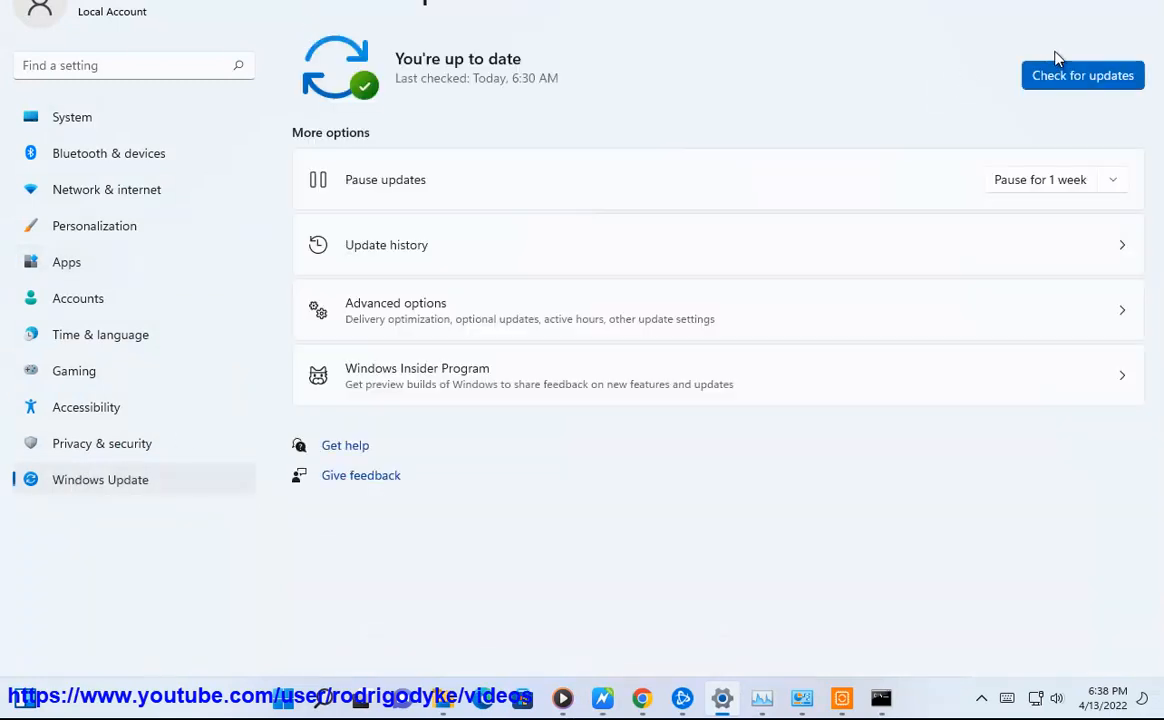
{"action": "left_click", "coordinate": [1082, 75]}
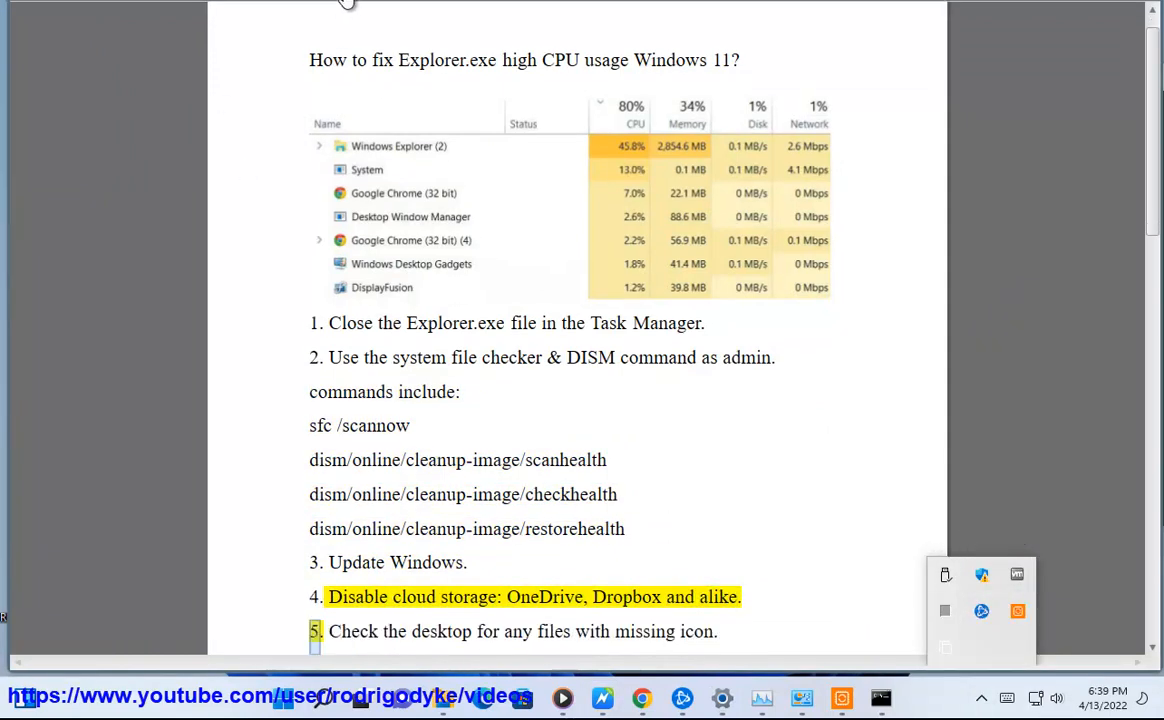
Step: Reopen Task Manager and scroll the running processes for OneDrive or Dropbox
{"action": "left_click", "coordinate": [762, 698]}
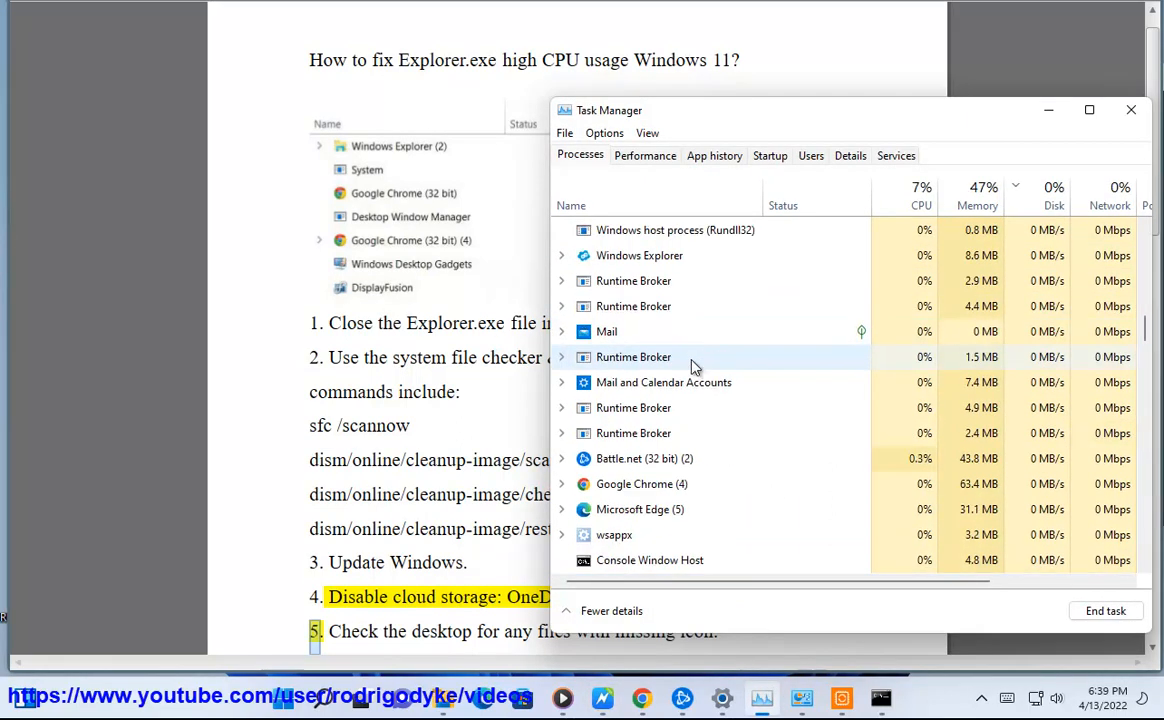
{"action": "scroll", "scroll_direction": "down", "scroll_amount": 3}
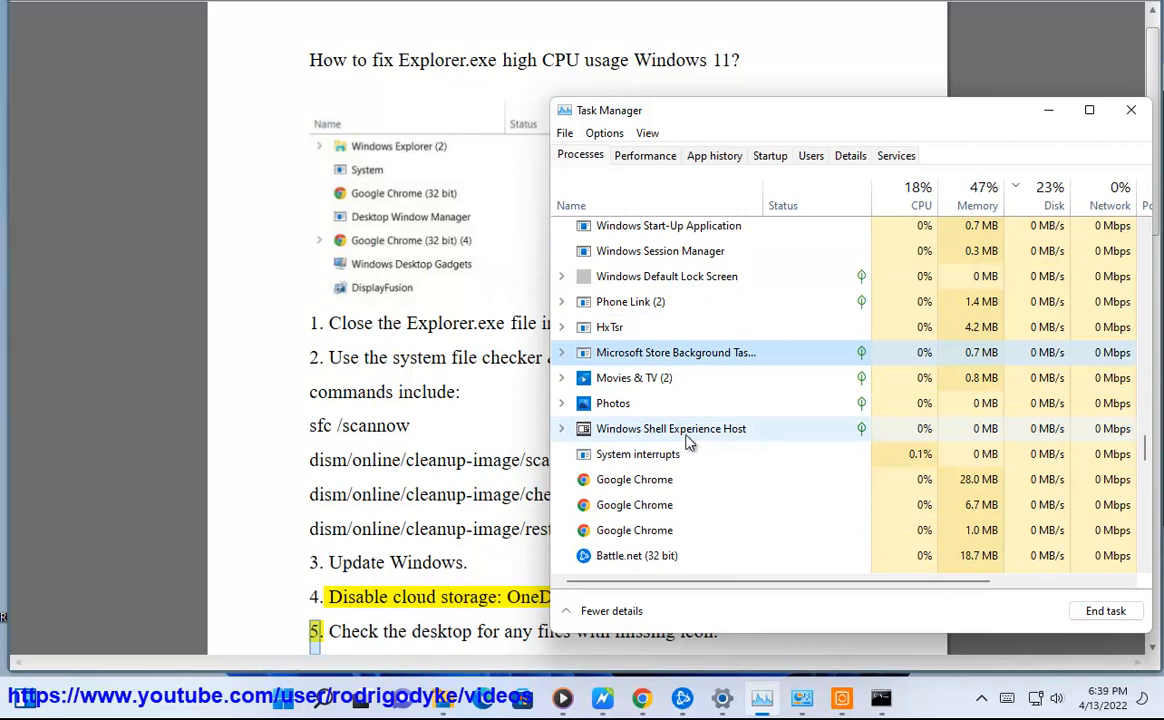
{"action": "scroll", "scroll_direction": "down", "scroll_amount": 3}
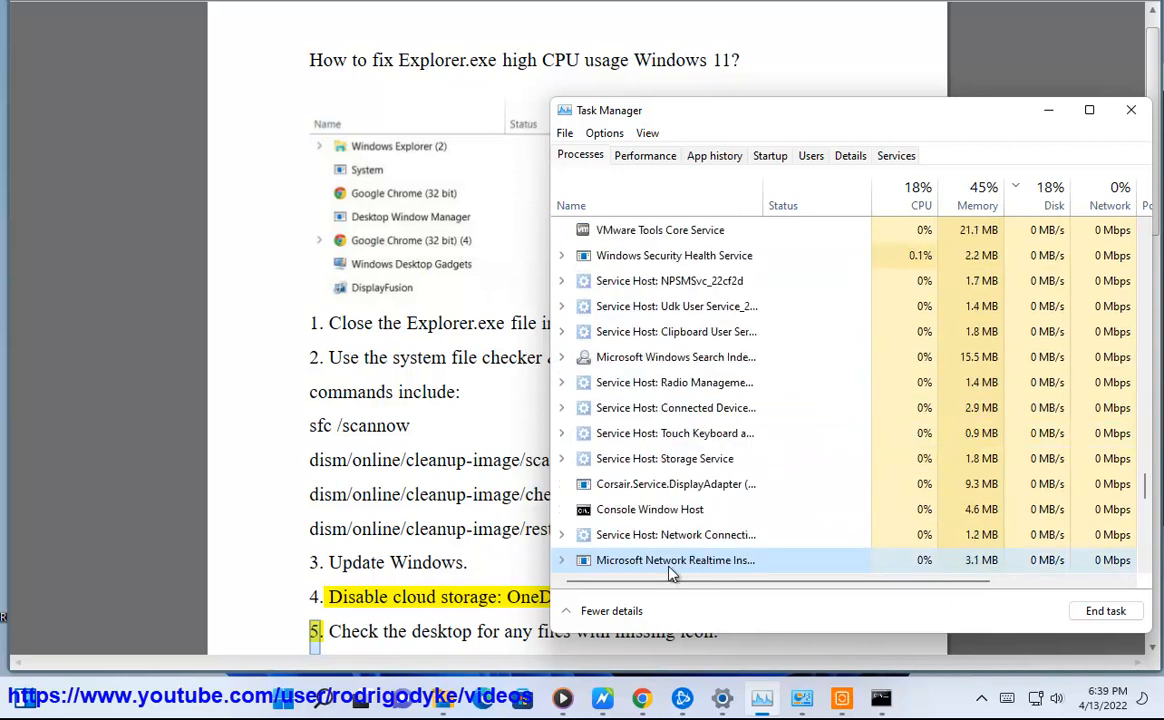
{"action": "scroll", "scroll_direction": "down", "scroll_amount": 3}
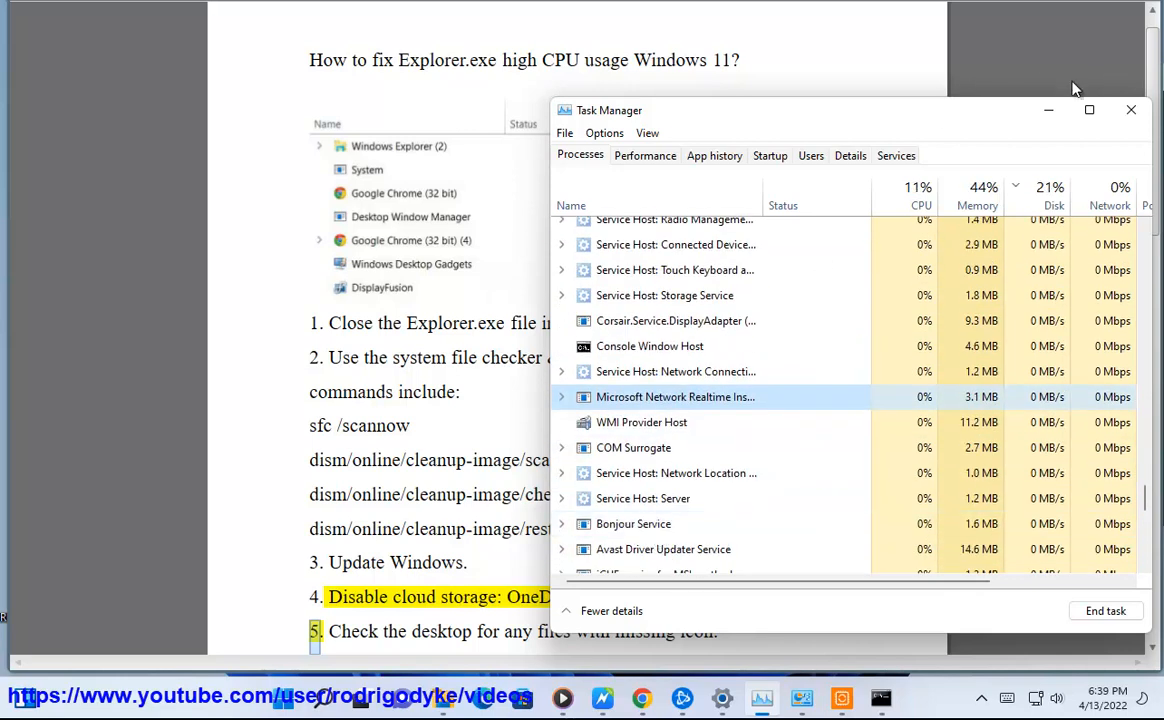
{"action": "left_click", "coordinate": [1131, 110]}
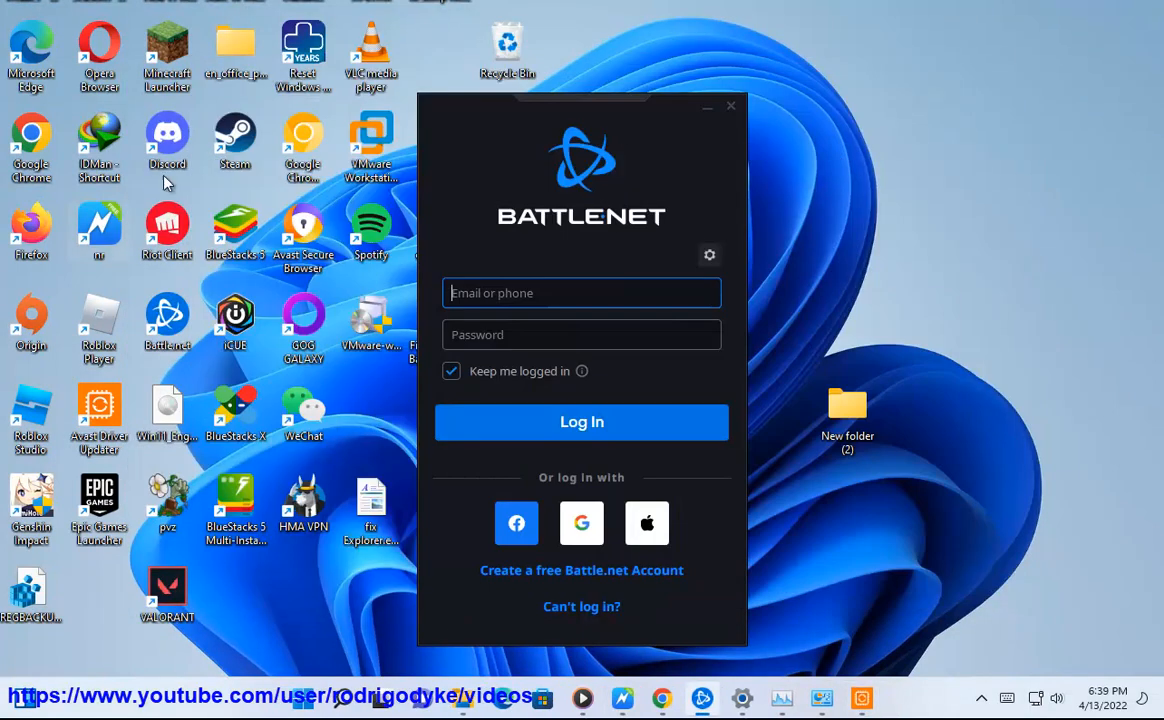
Step: Scroll the fix guide to item 9 and highlight its '9.' number
{"action": "left_click", "coordinate": [759, 105]}
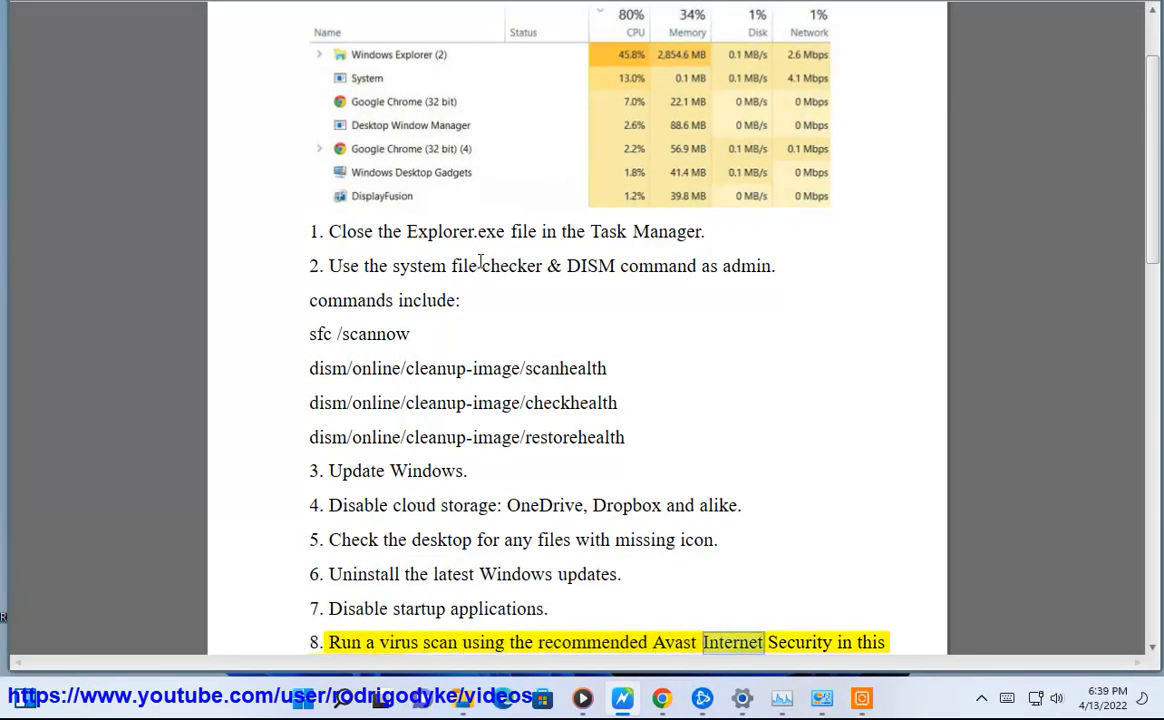
{"action": "scroll", "scroll_direction": "down", "scroll_amount": 3}
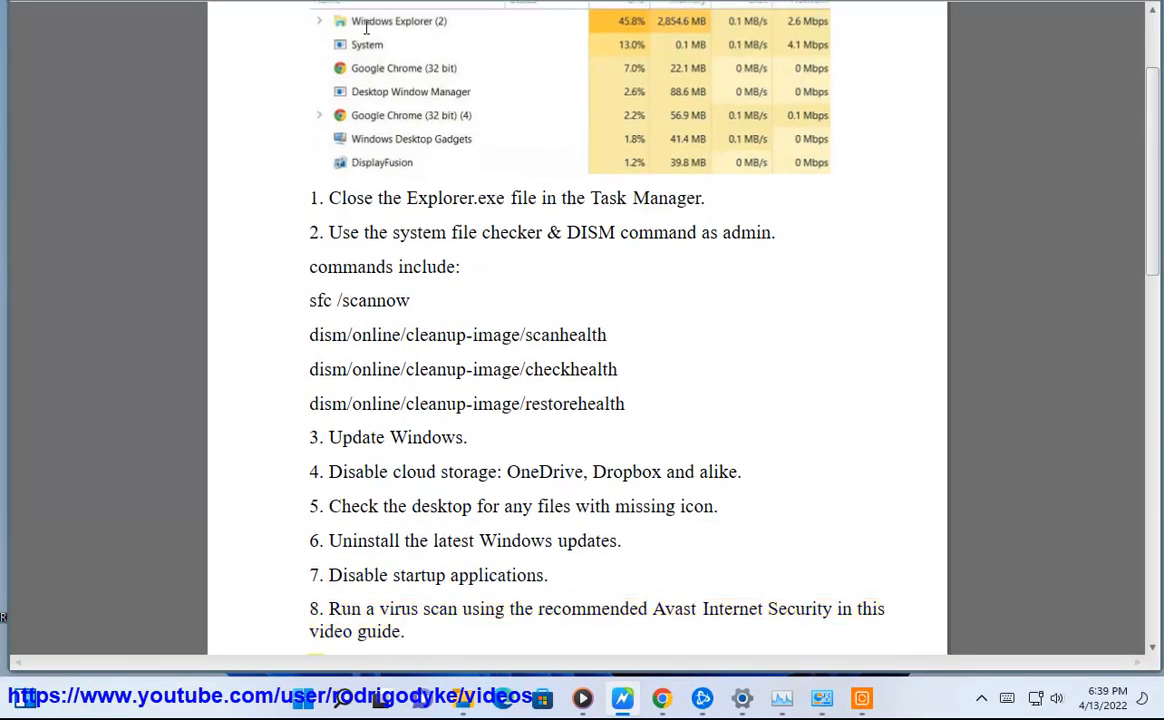
{"action": "scroll", "scroll_direction": "down", "scroll_amount": 3}
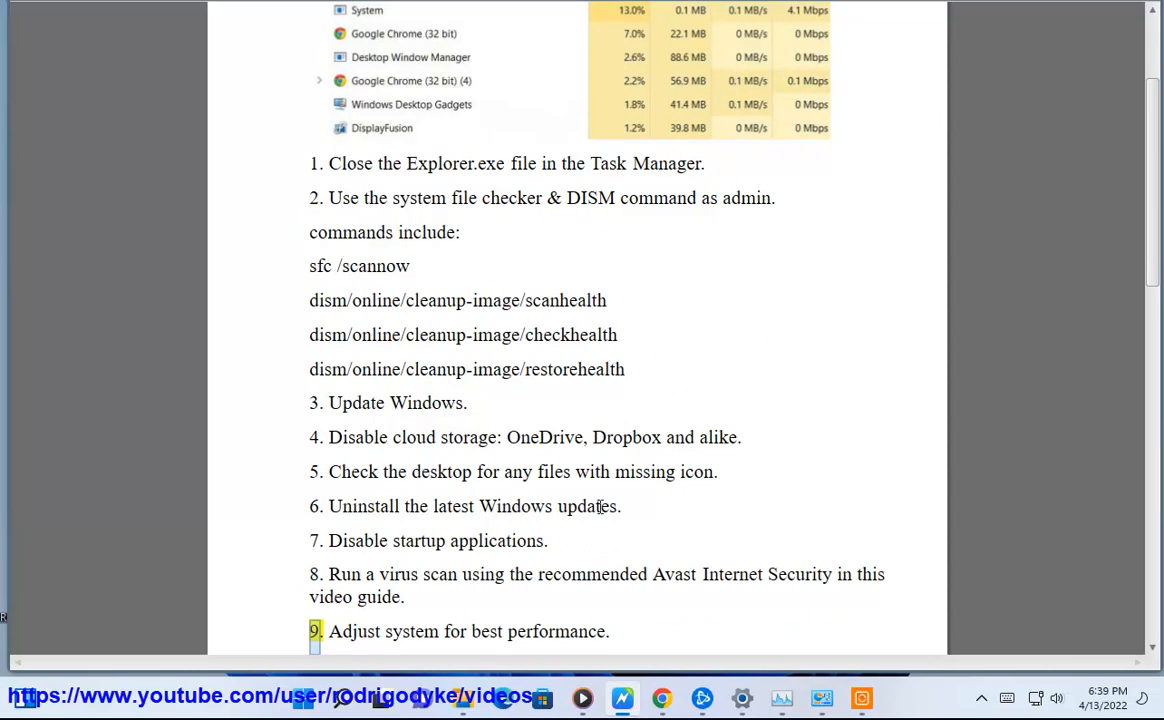
{"action": "left_click_drag", "start_coordinate": [358, 506], "coordinate": [621, 506]}
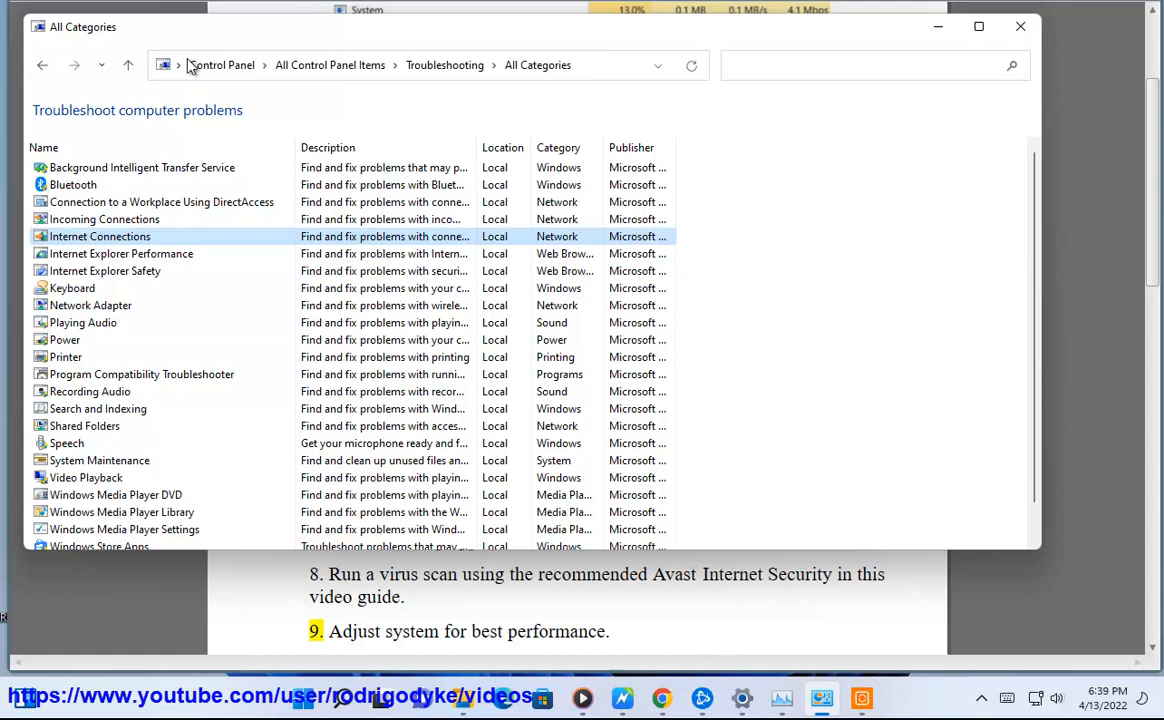
Step: View installed updates in Control Panel, select KB5012121, and close the window
{"action": "left_click", "coordinate": [222, 65]}
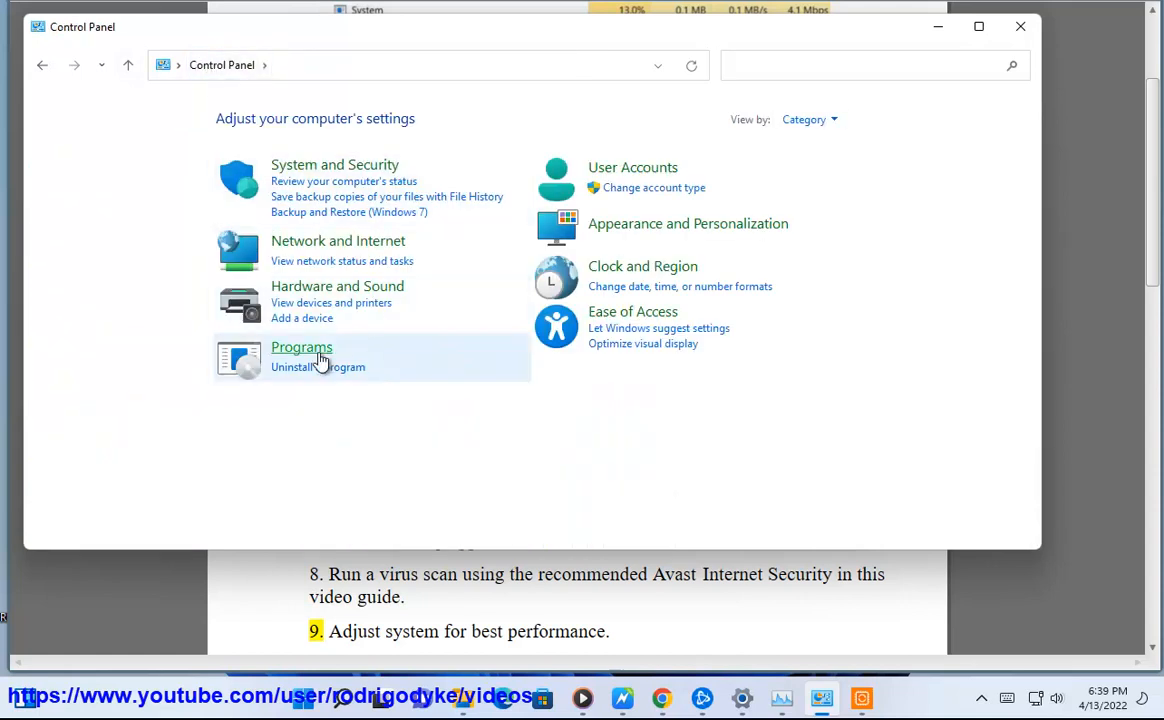
{"action": "left_click", "coordinate": [301, 347]}
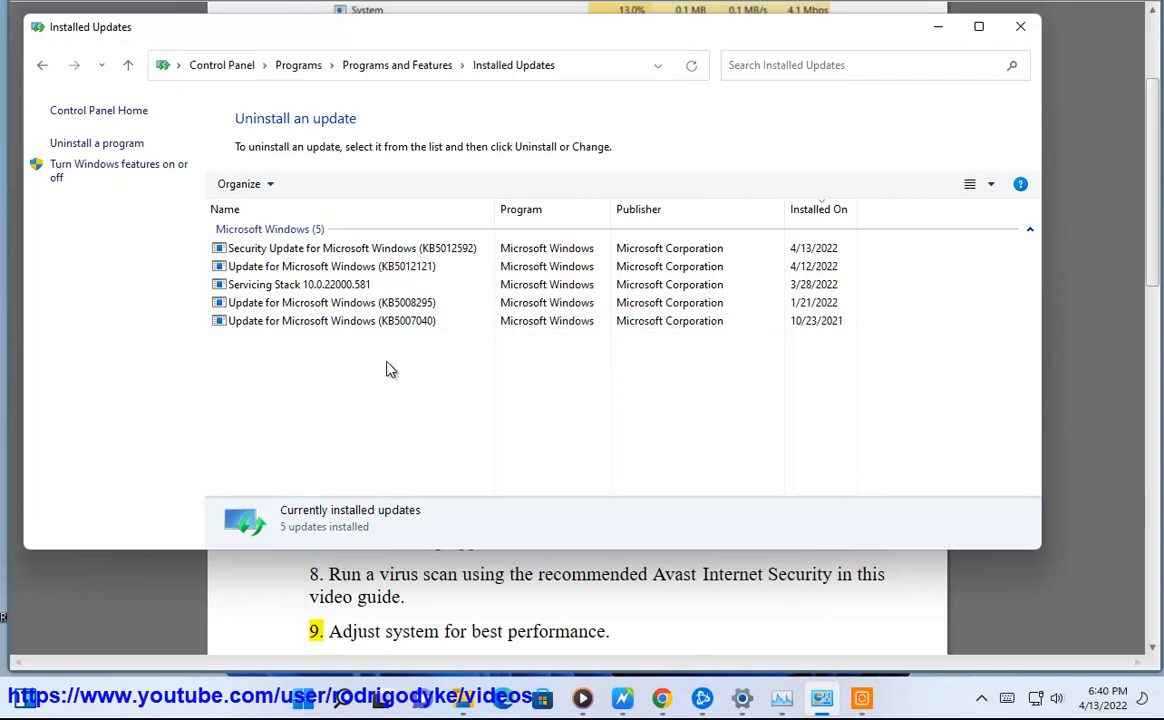
{"action": "left_click", "coordinate": [350, 248]}
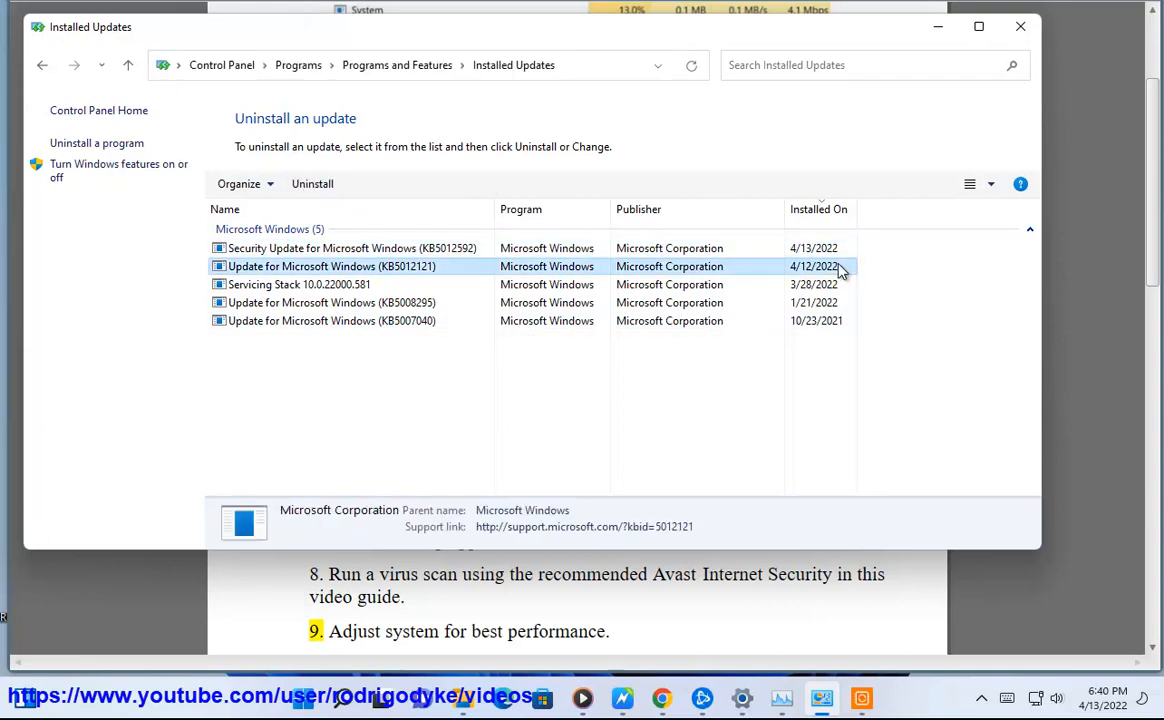
{"action": "mouse_move", "coordinate": [1016, 30]}
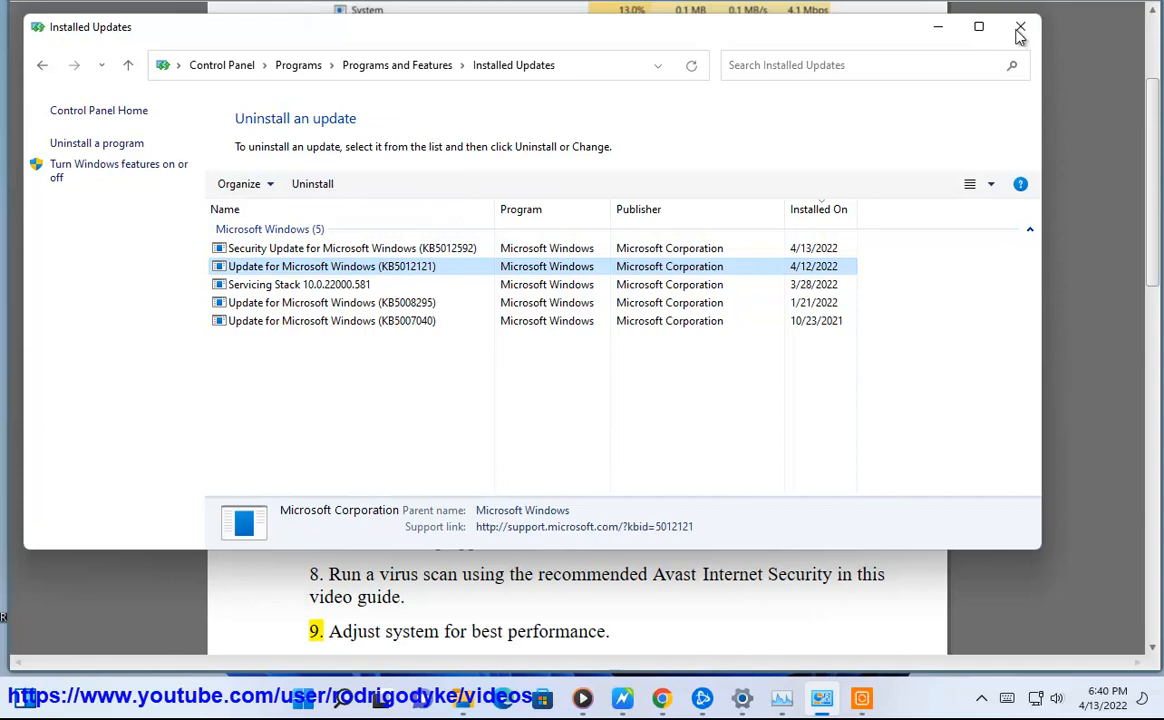
{"action": "left_click", "coordinate": [1016, 27]}
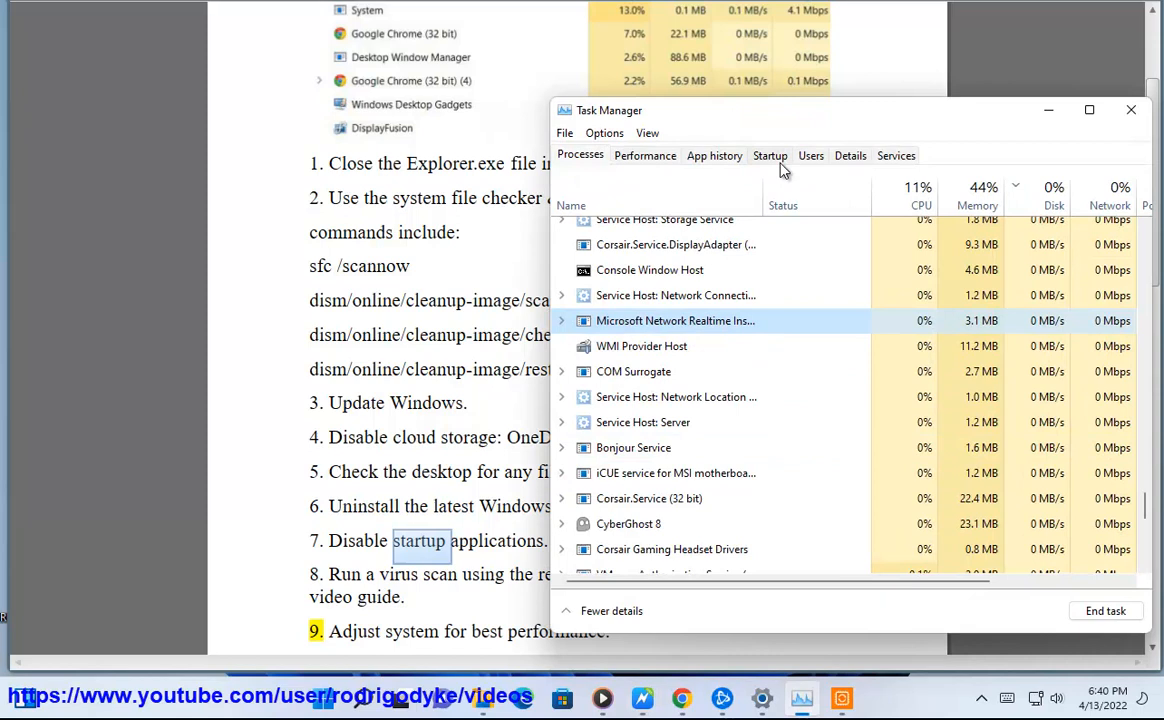
Step: Check Task Manager's Startup apps, close it, and scroll the guide to step 10
{"action": "left_click", "coordinate": [770, 155]}
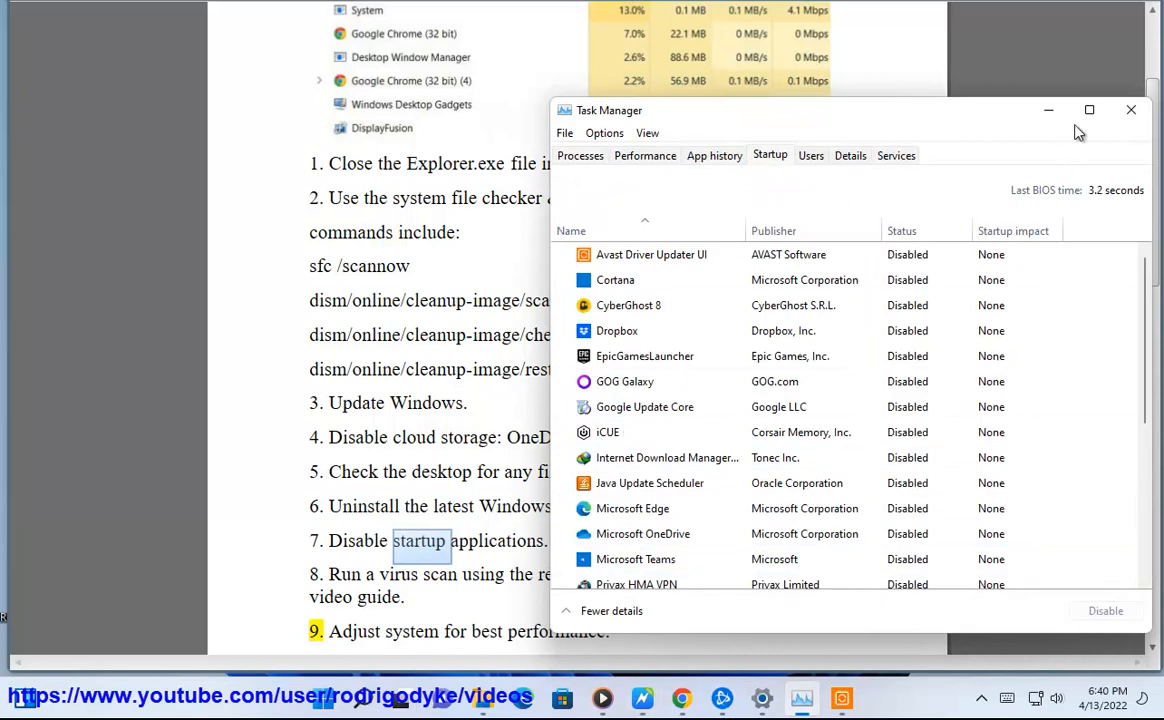
{"action": "left_click", "coordinate": [1129, 110]}
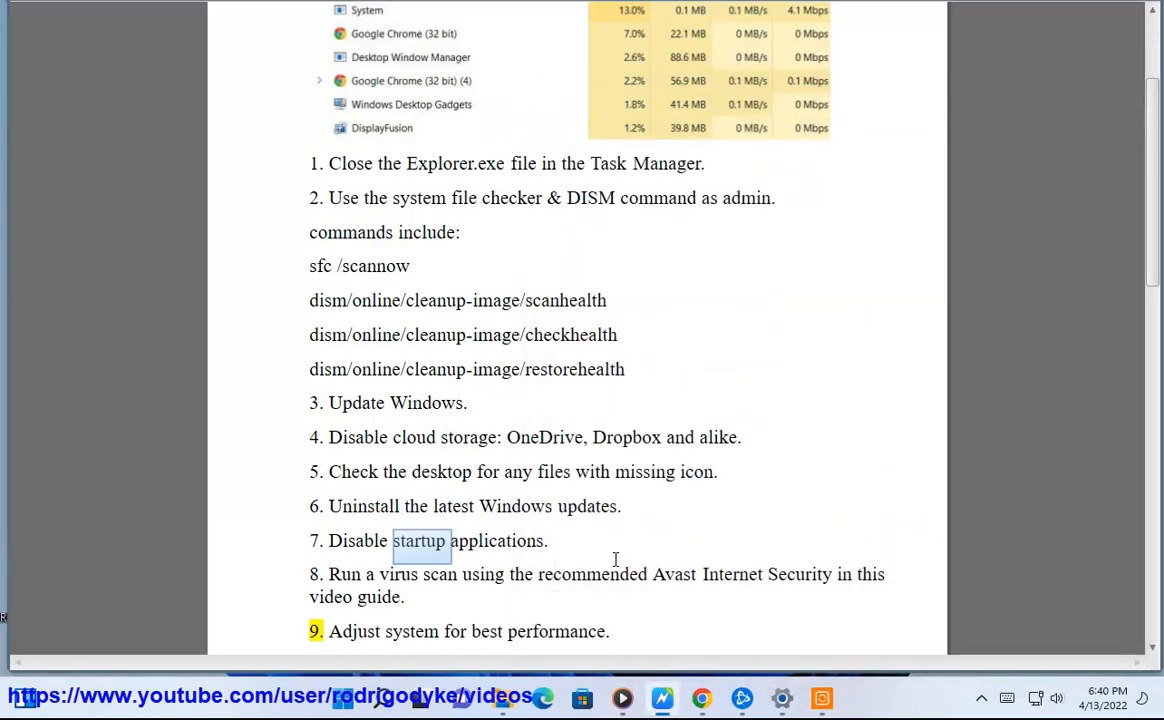
{"action": "scroll", "scroll_direction": "down", "scroll_amount": 3}
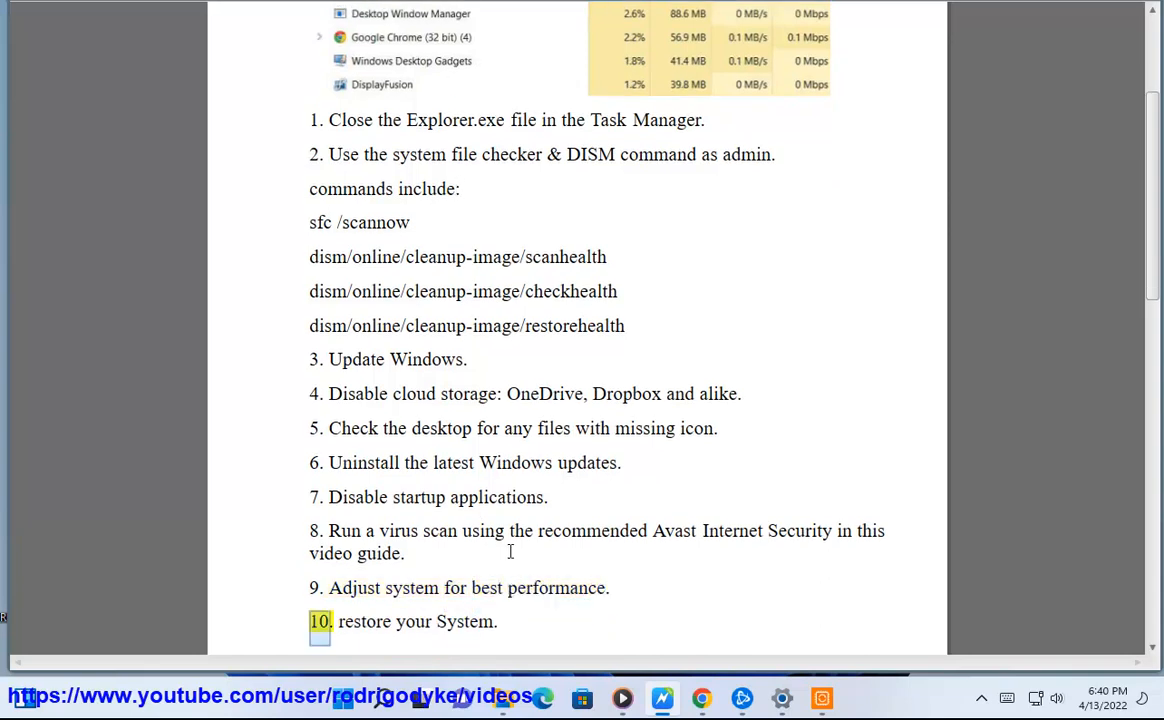
{"action": "left_click", "coordinate": [25, 692]}
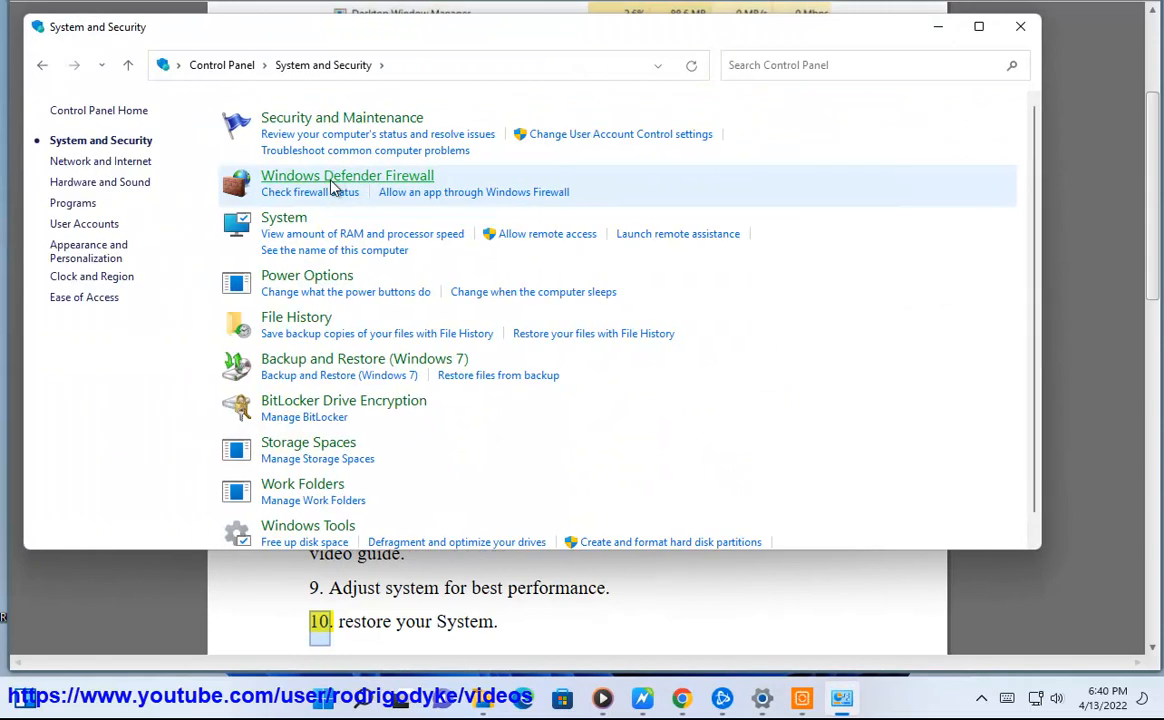
{"action": "mouse_move", "coordinate": [288, 288]}
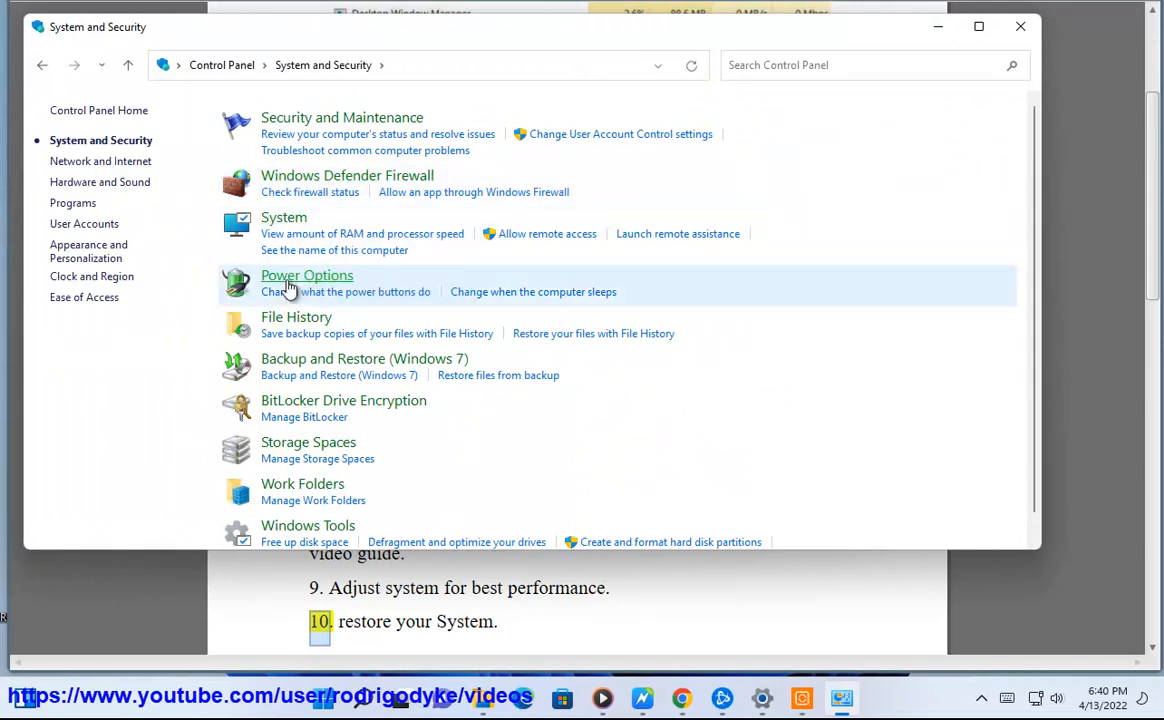
Step: View Power Options with the Balanced plan, close Control Panel, and open Start
{"action": "left_click", "coordinate": [307, 275]}
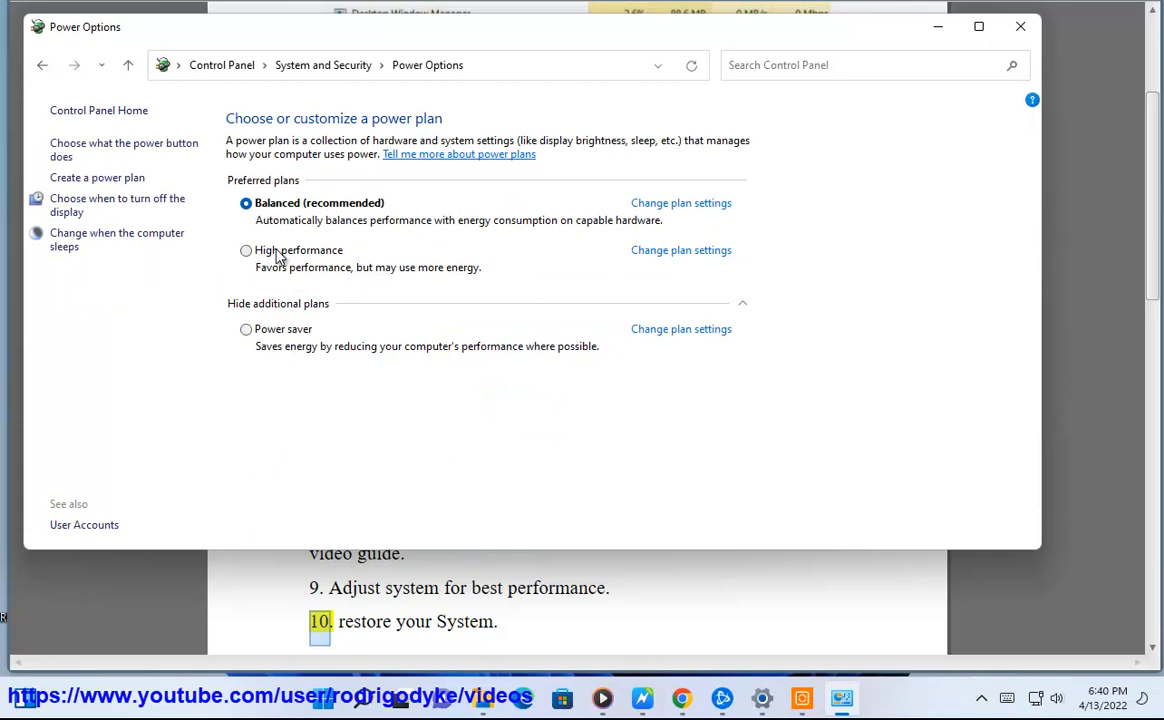
{"action": "left_click", "coordinate": [1015, 28]}
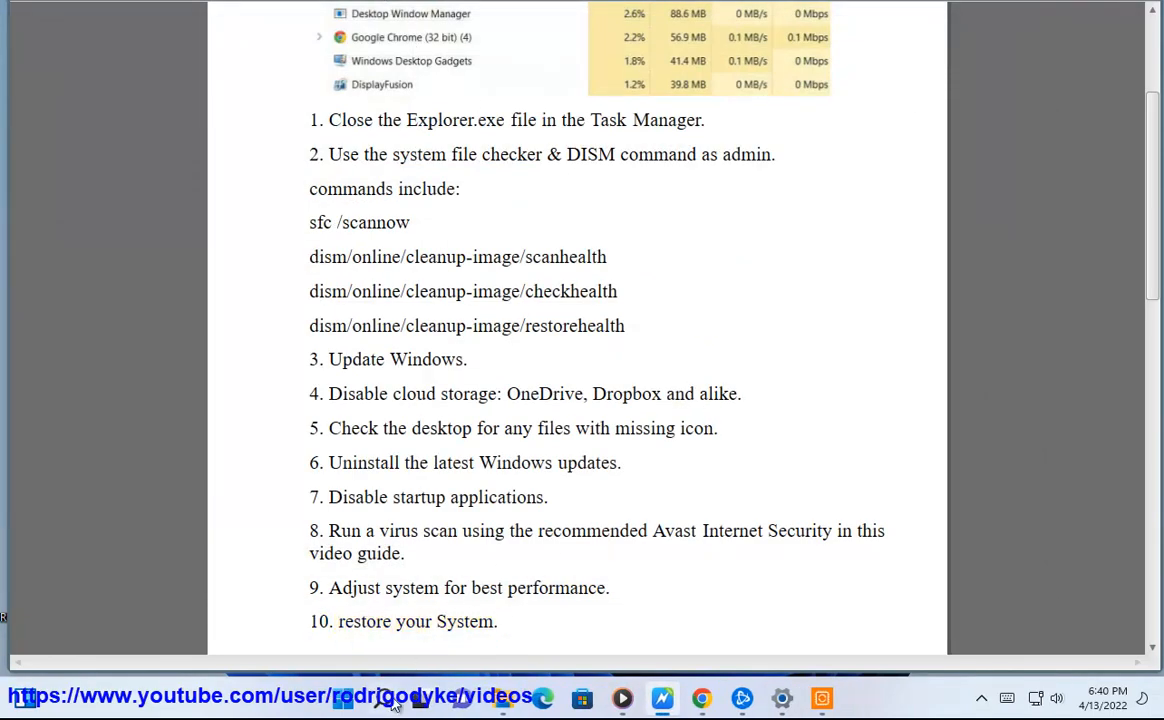
{"action": "left_click", "coordinate": [391, 697]}
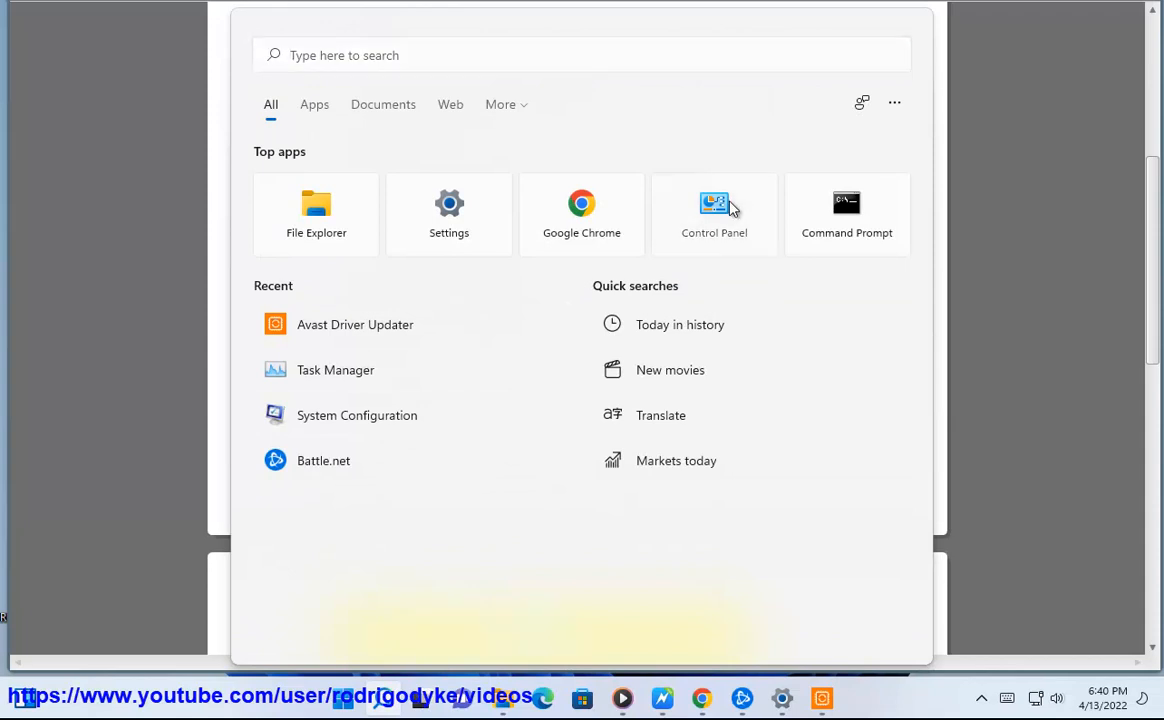